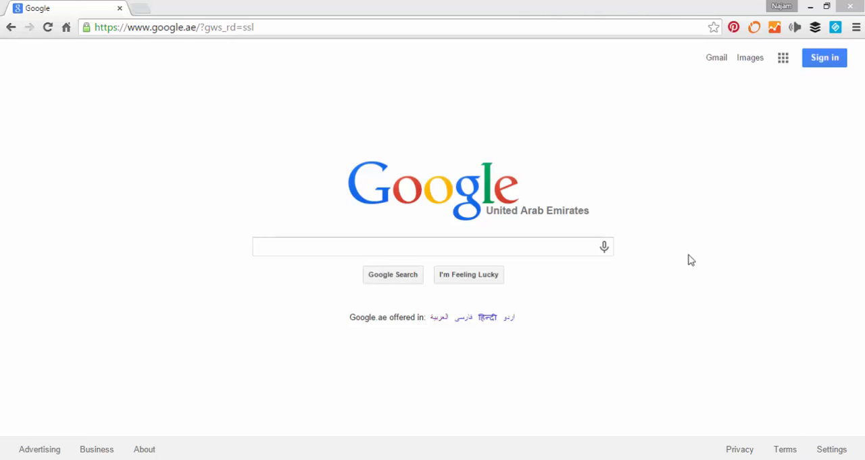
mouse_move(466, 167)
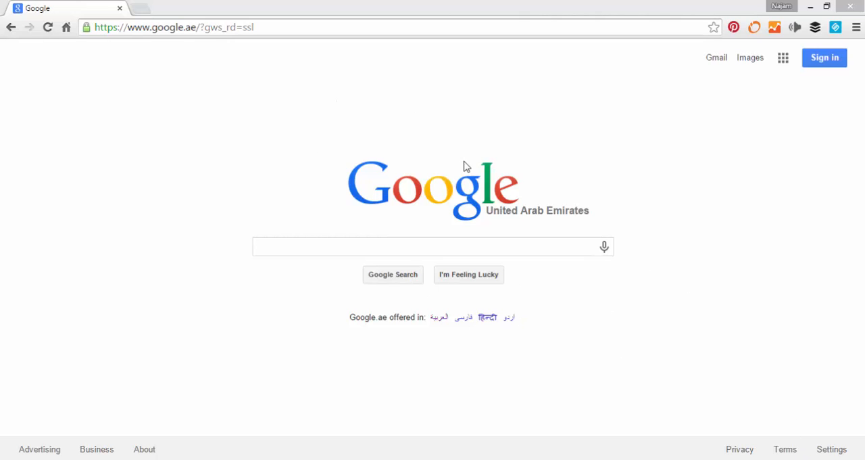
mouse_move(405, 203)
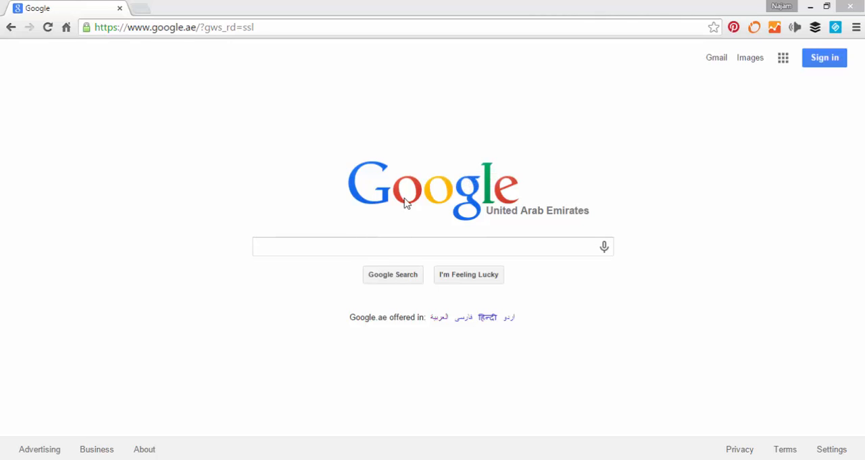
mouse_move(463, 215)
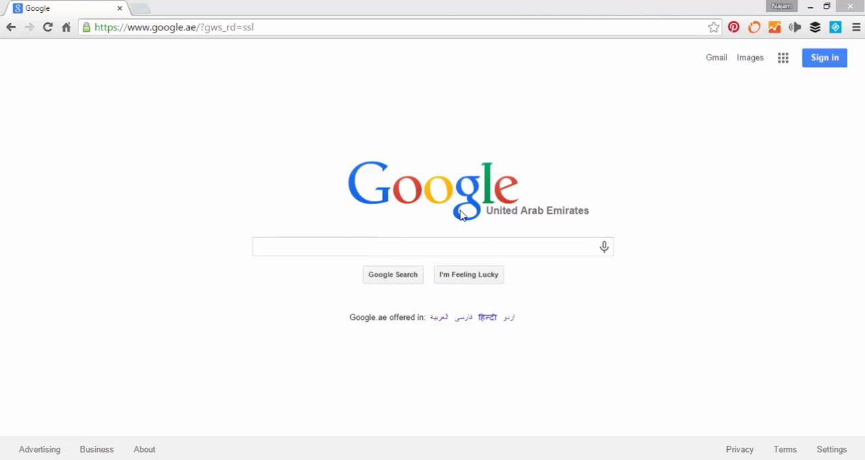
mouse_move(393, 275)
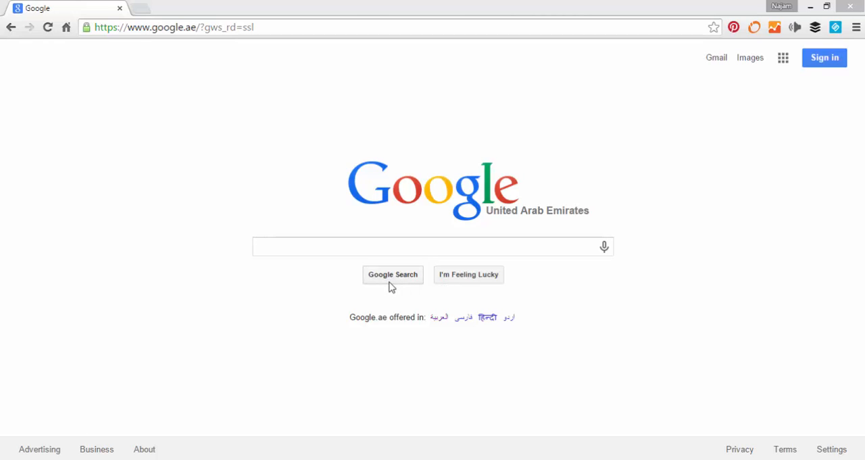
mouse_move(416, 284)
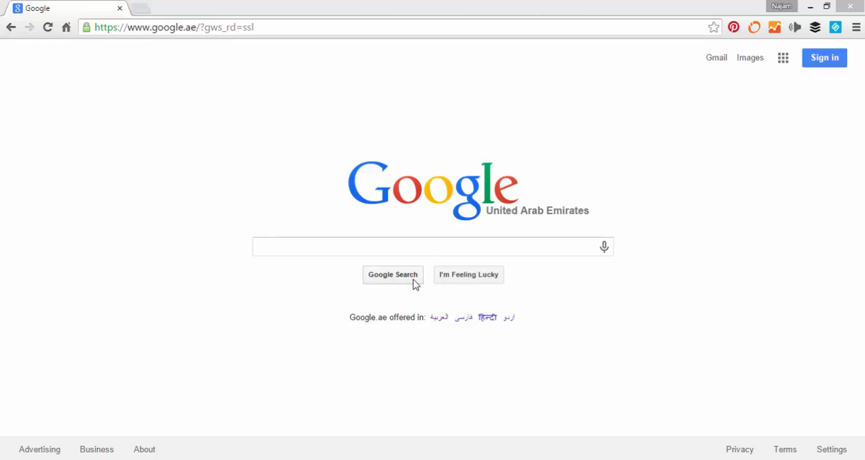
mouse_move(432, 282)
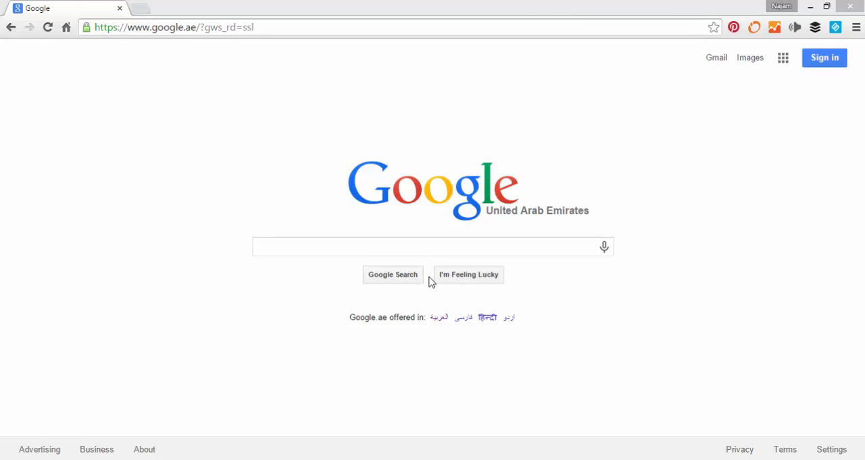
Step: Type 'hotel', pick the 'hotels in dubai' suggestion and run a regular Google Search
click(433, 247)
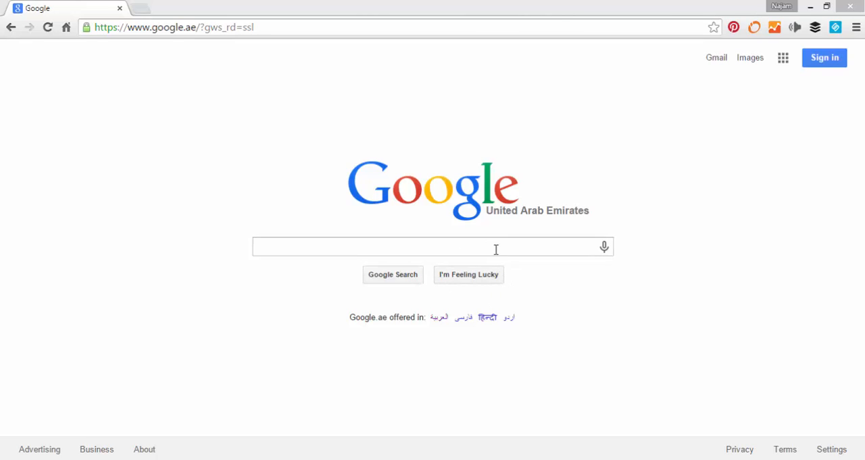
mouse_move(527, 279)
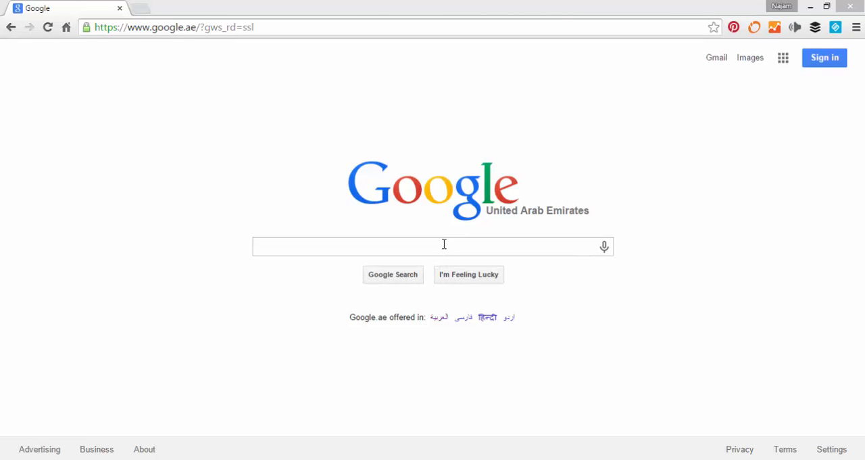
click(433, 245)
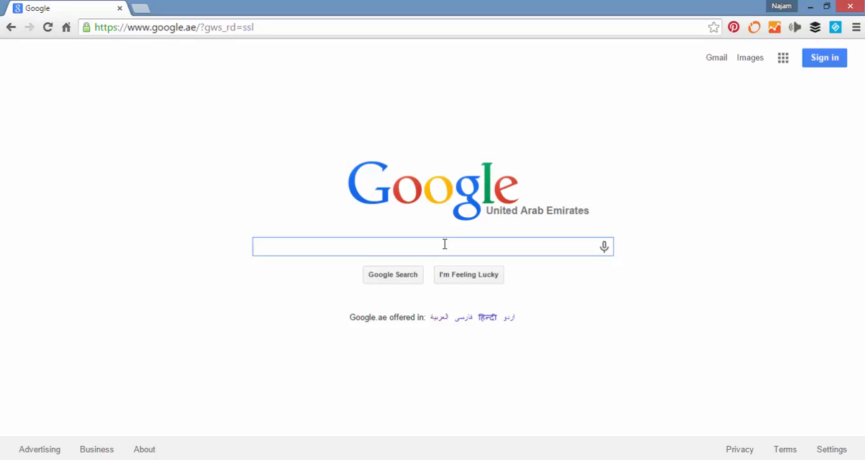
text(hotel)
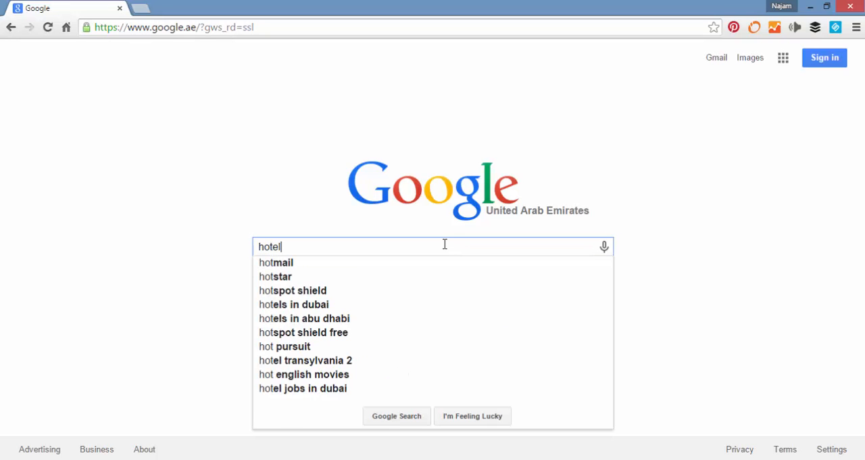
click(294, 303)
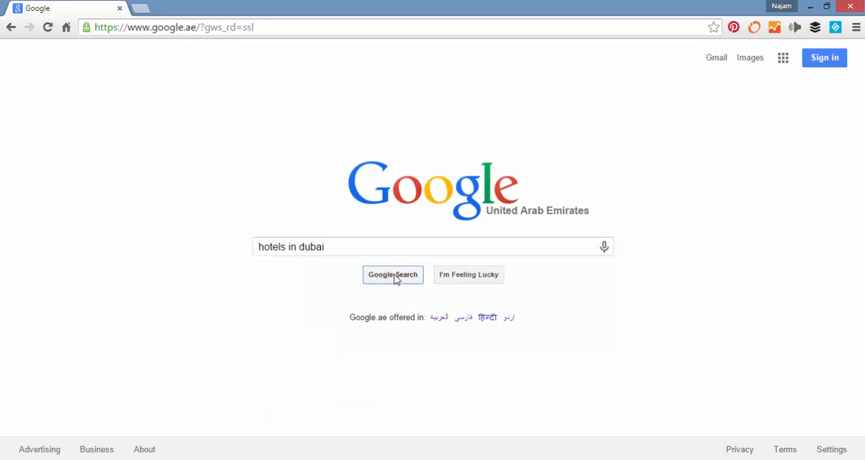
click(393, 274)
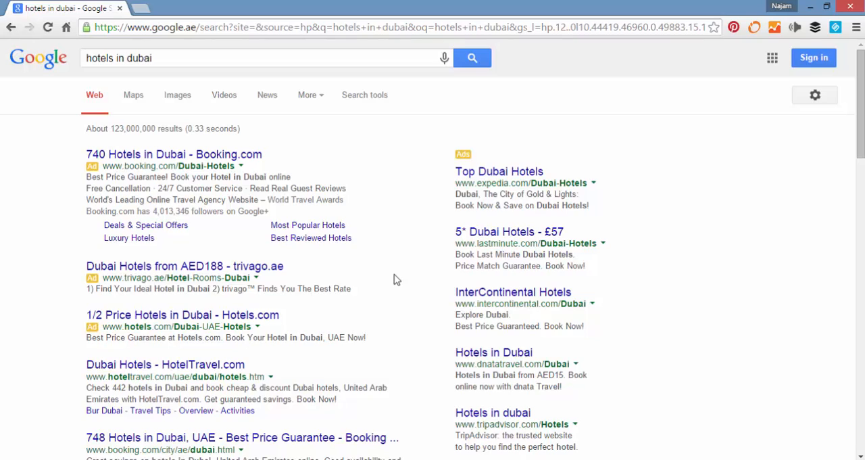
mouse_move(248, 142)
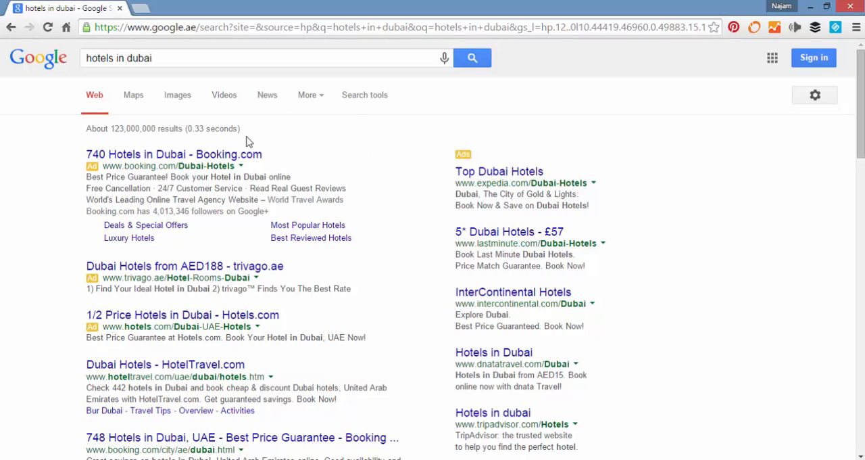
mouse_move(311, 254)
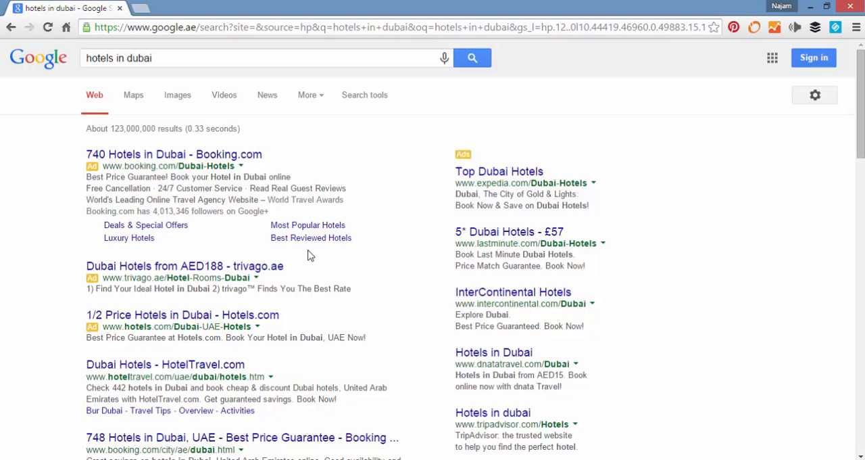
mouse_move(135, 301)
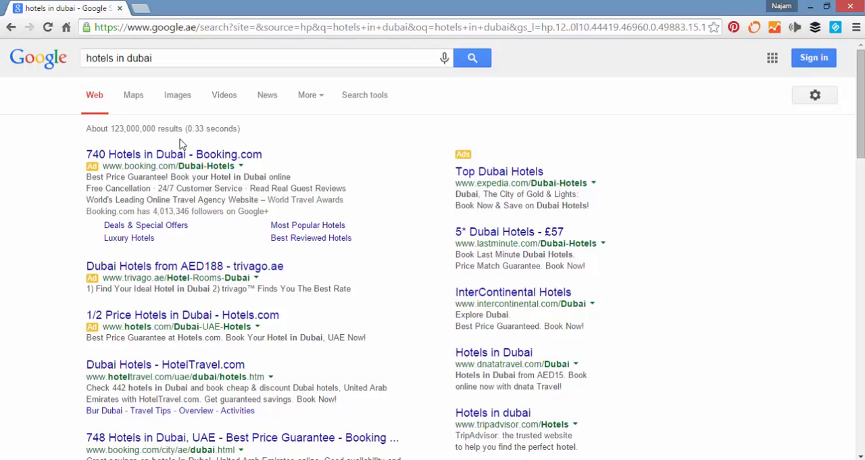
mouse_move(598, 205)
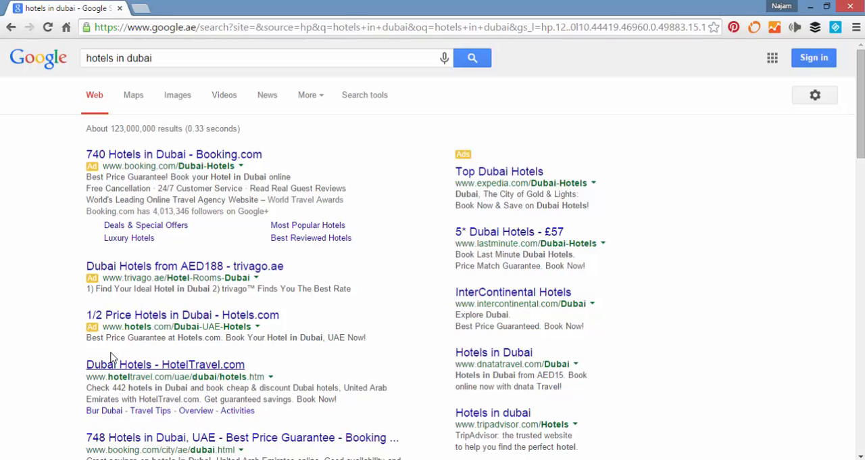
mouse_move(163, 382)
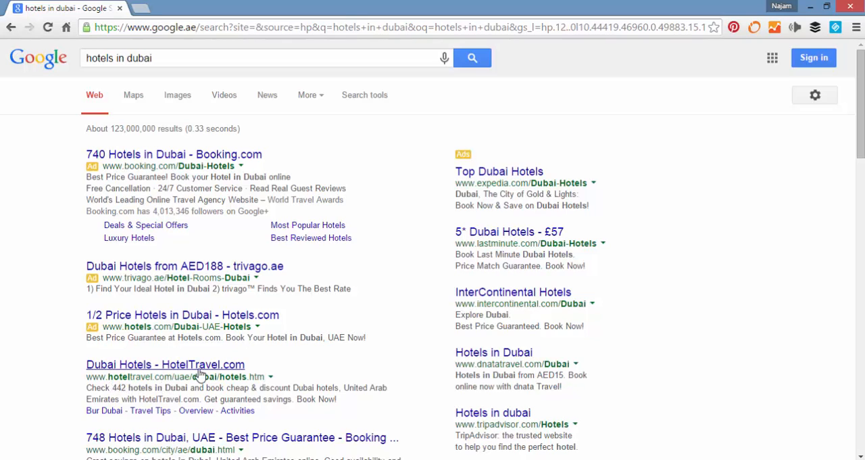
mouse_move(127, 356)
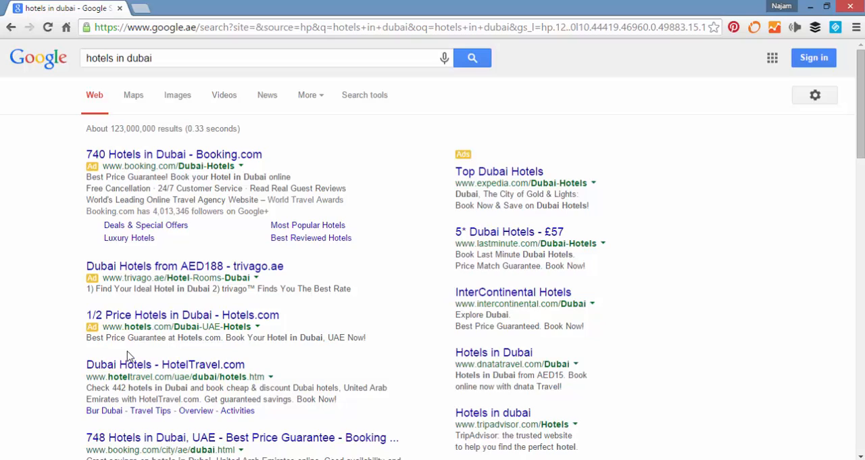
Step: Review the results listing Booking.com, trivago, Hotels.com and HotelTravel.com
click(177, 57)
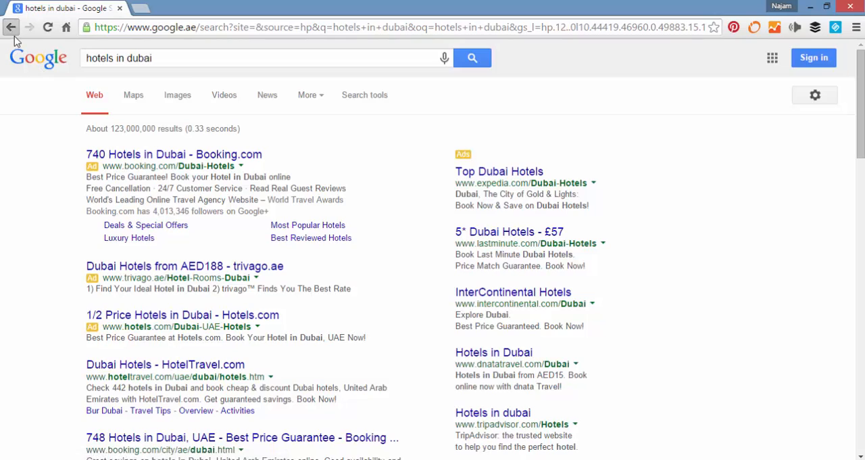
Step: Go back to the Google home page and enter 'hotels in dubai' as the query
click(11, 27)
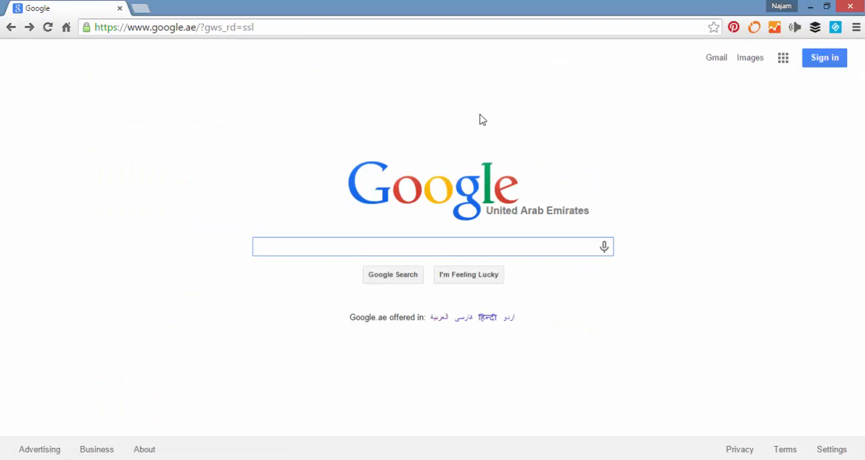
text(hotels)
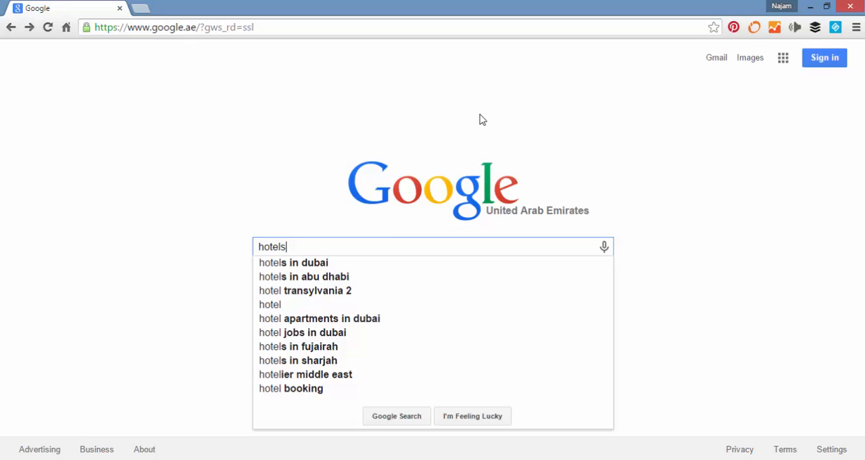
text(in dubai)
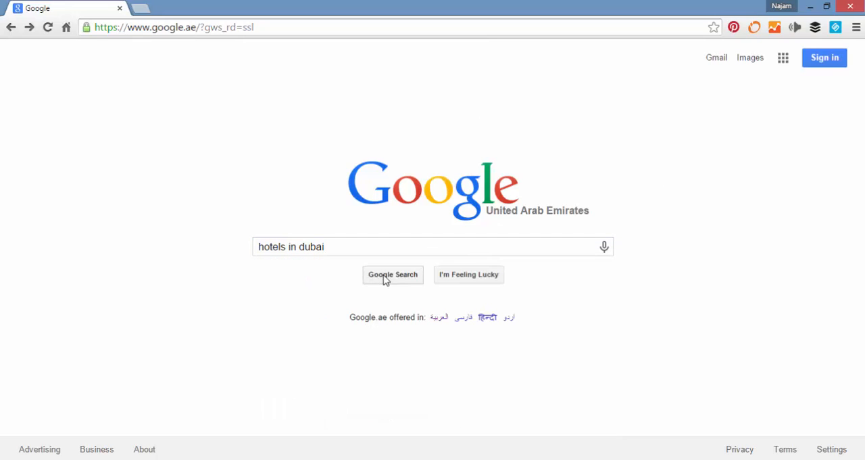
mouse_move(464, 288)
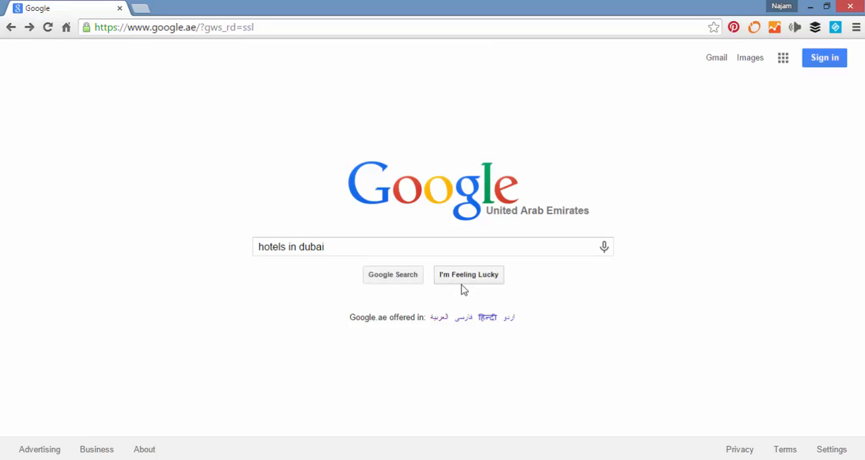
mouse_move(445, 280)
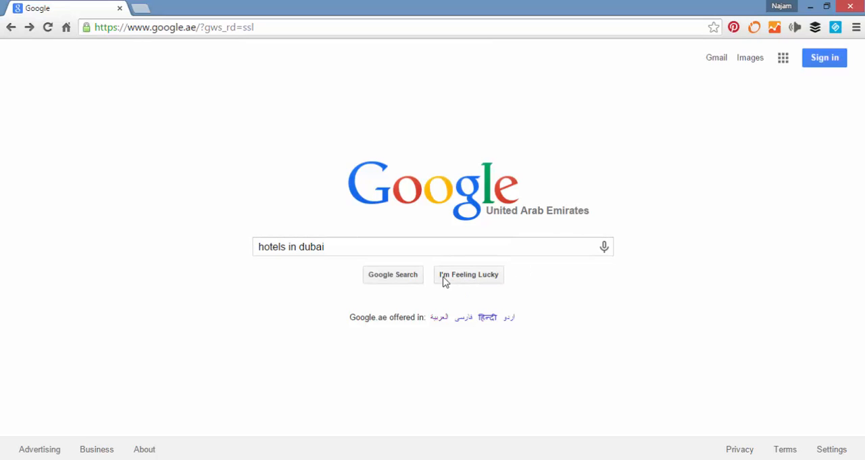
mouse_move(469, 279)
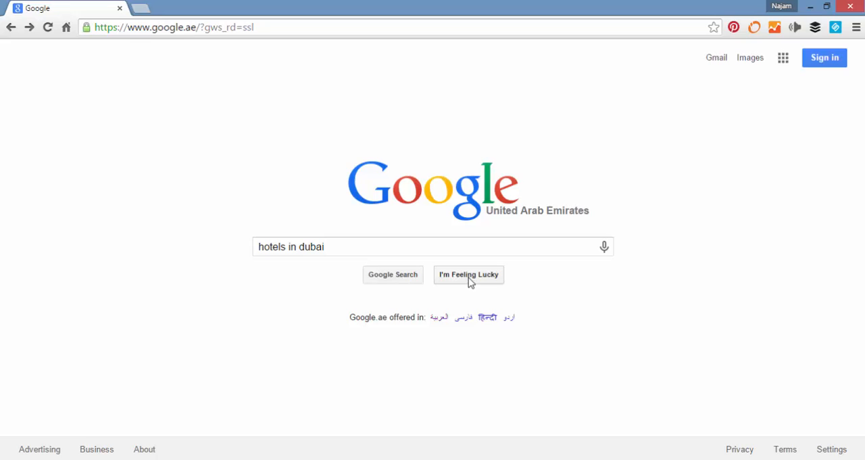
Step: Use I'm Feeling Lucky to jump to HotelTravel.com's Dubai hotels page
click(469, 275)
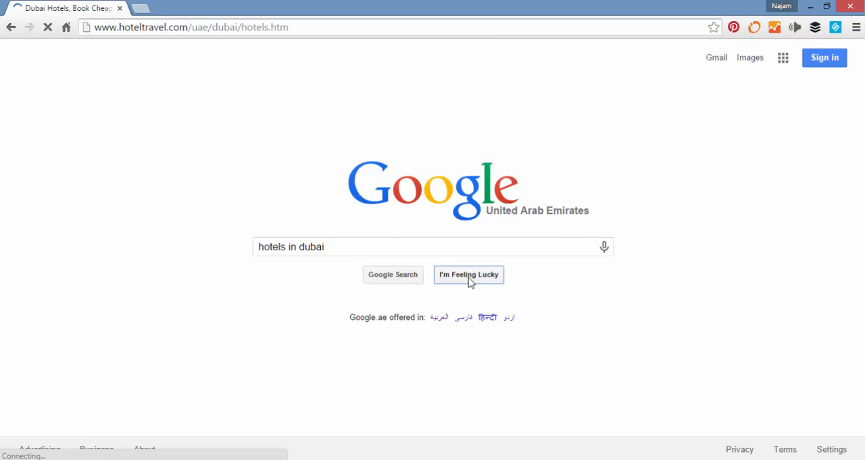
click(469, 274)
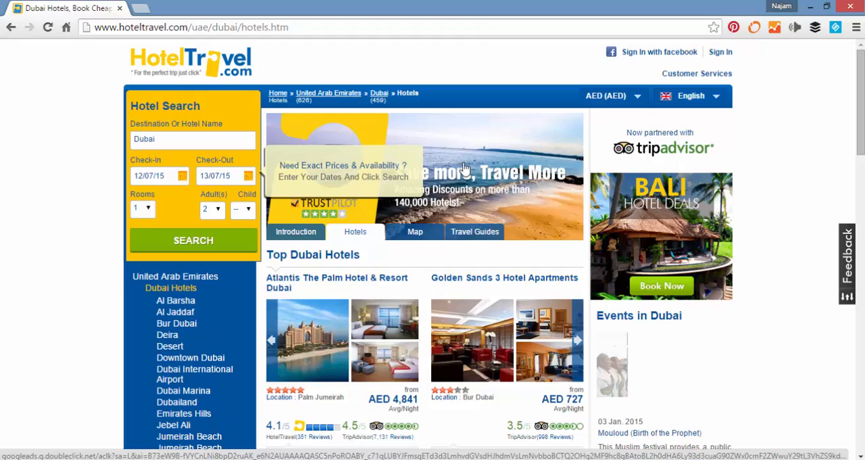
mouse_move(491, 50)
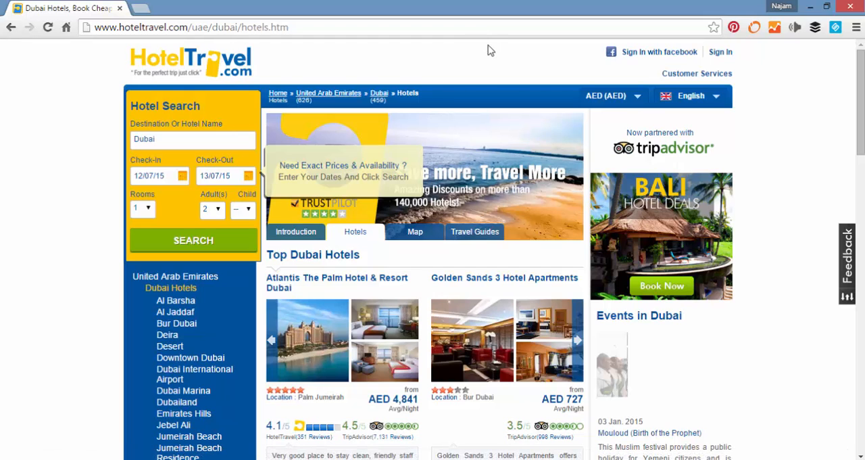
mouse_move(481, 91)
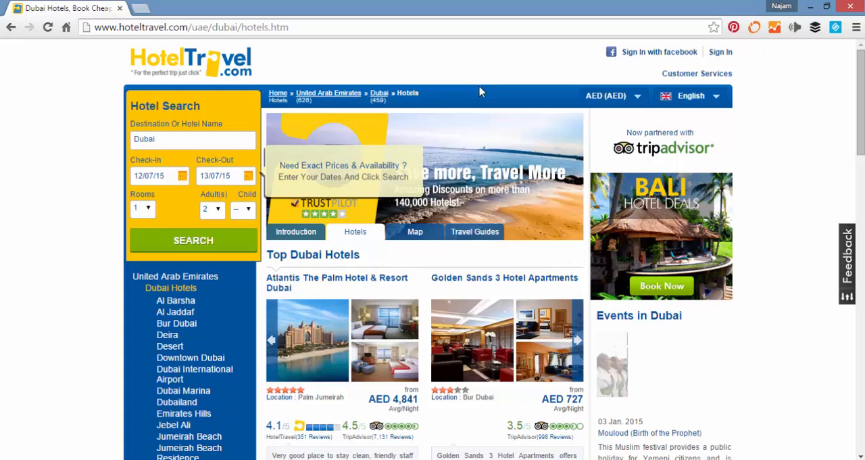
mouse_move(17, 42)
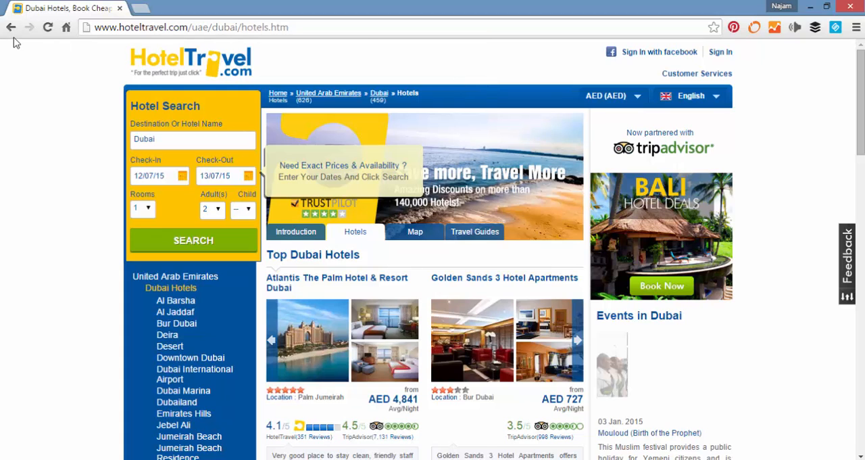
Step: Return to the Google home page and put the cursor in the empty search box
click(11, 27)
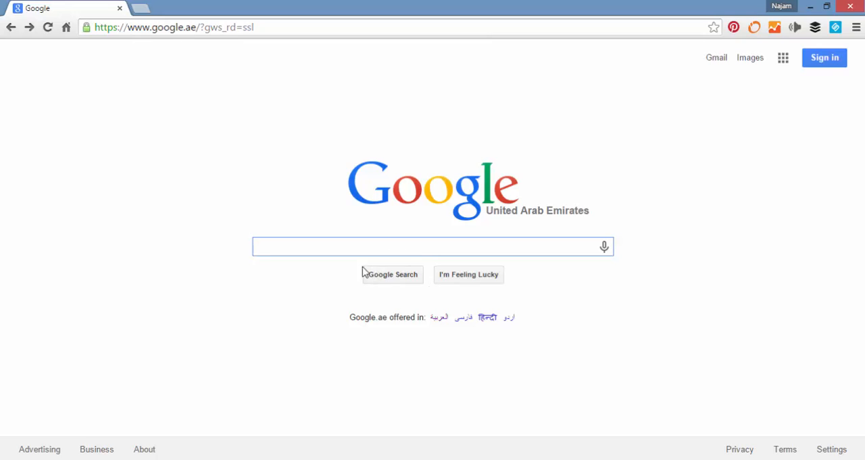
mouse_move(392, 281)
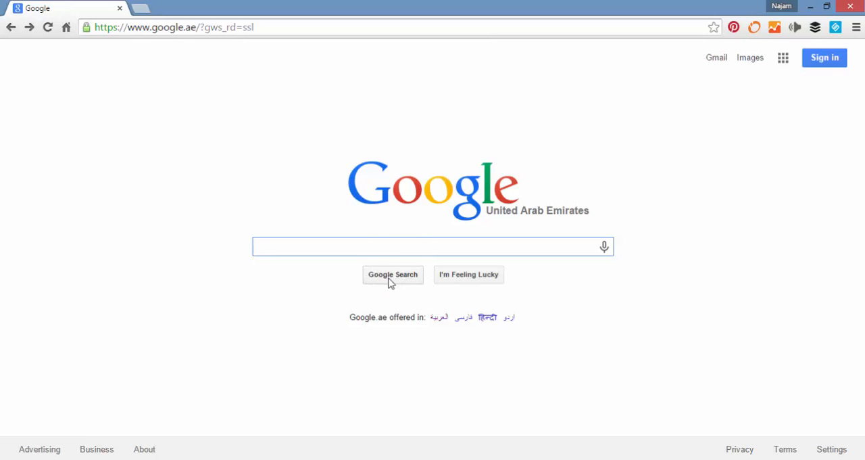
click(432, 246)
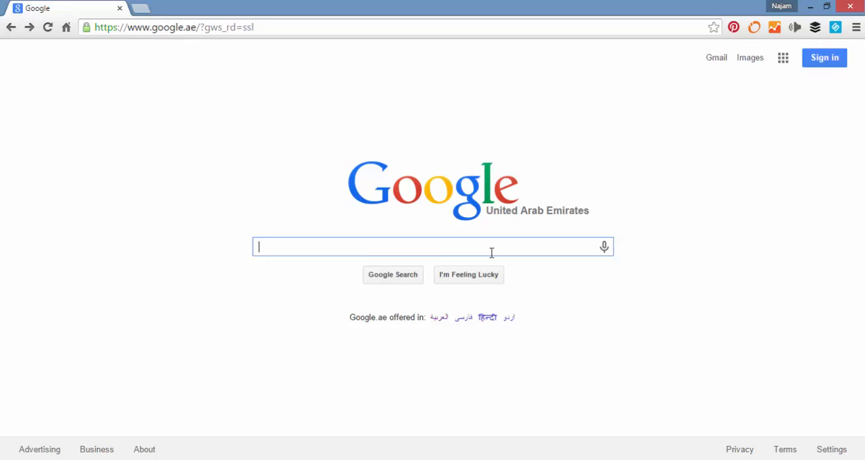
mouse_move(450, 275)
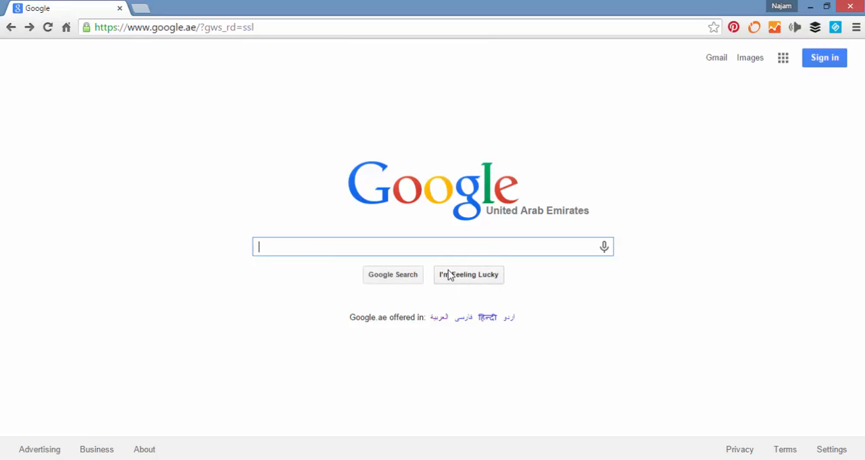
mouse_move(507, 295)
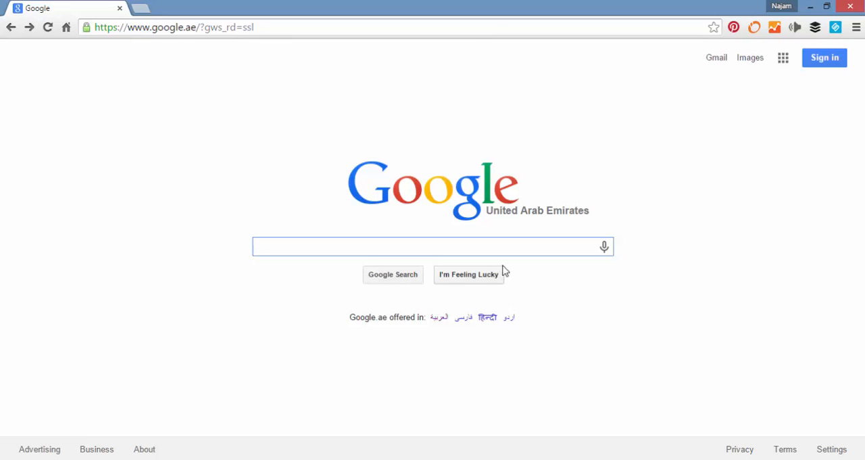
mouse_move(507, 300)
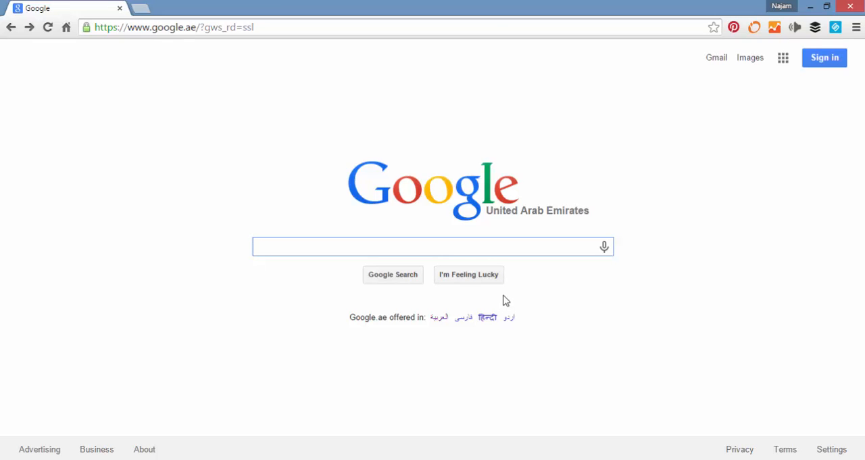